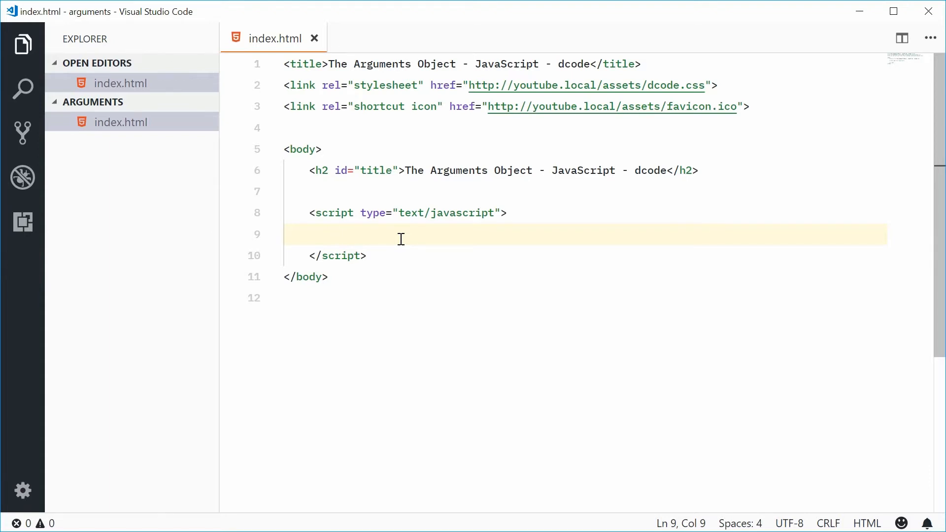
# Write function bottle() whose body is console.log(arguments[0]); inside the script tag
pyautogui.write('funct')
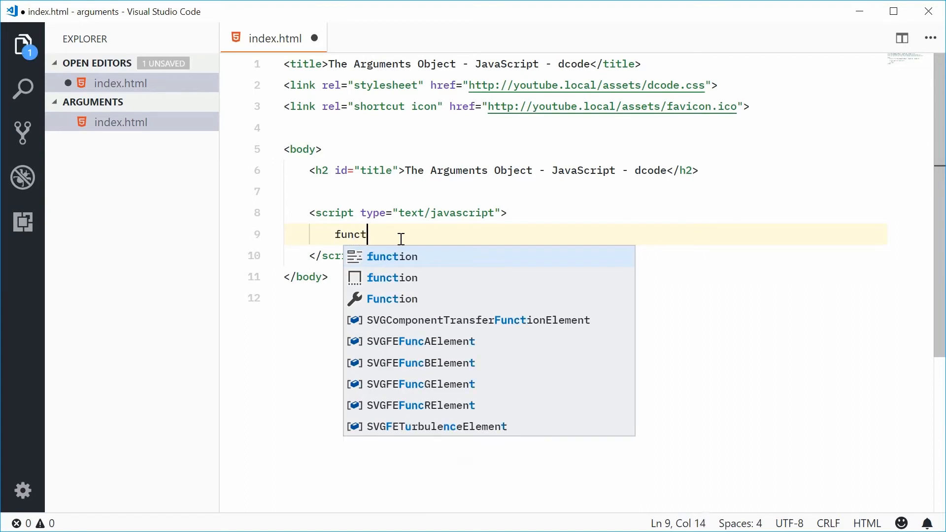
pyautogui.press('Tab')
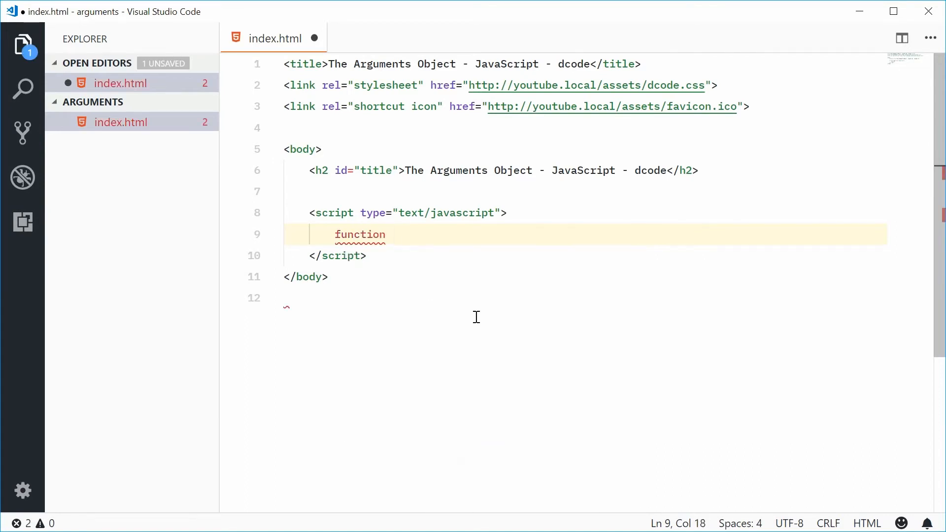
pyautogui.write('bottle')
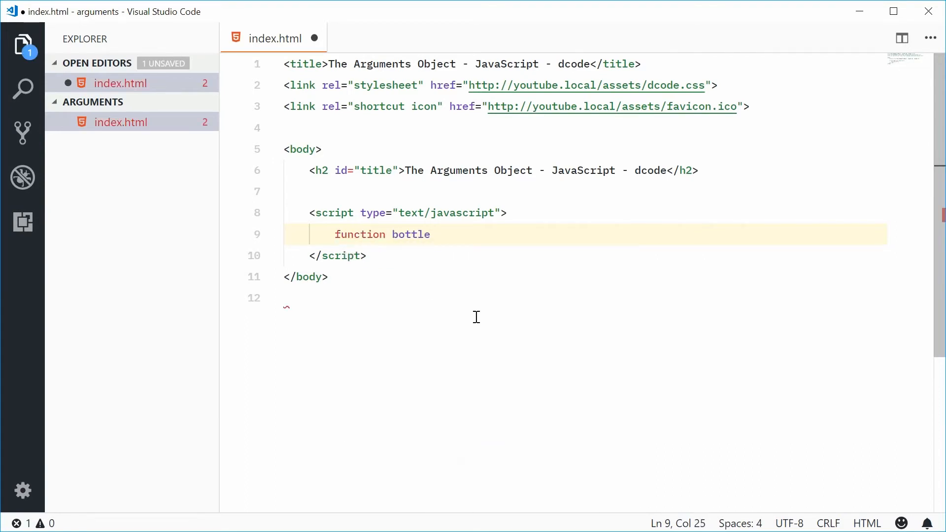
pyautogui.write('()')
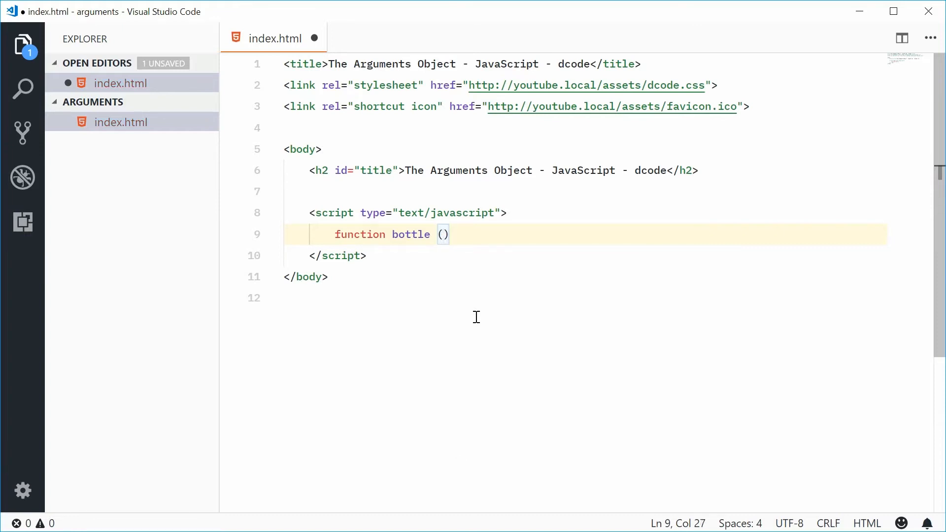
pyautogui.write('{')
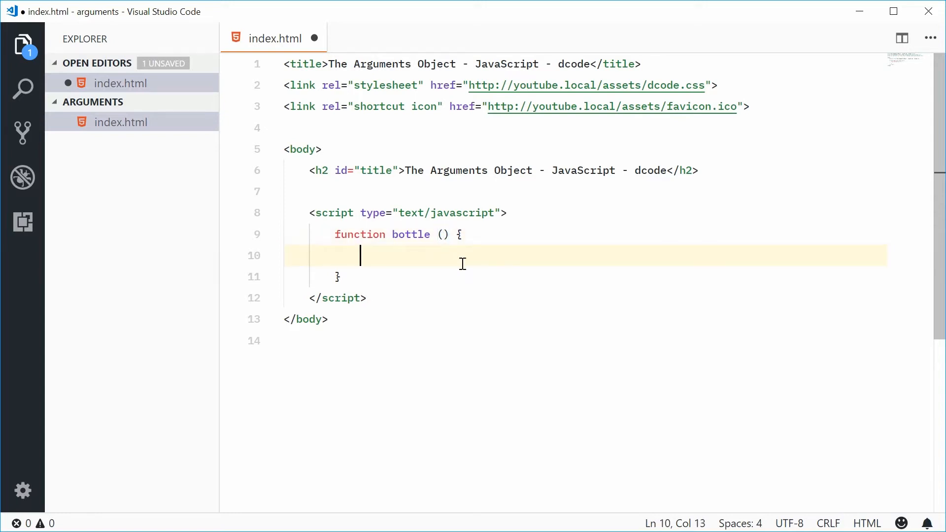
pyautogui.write('console.log(')
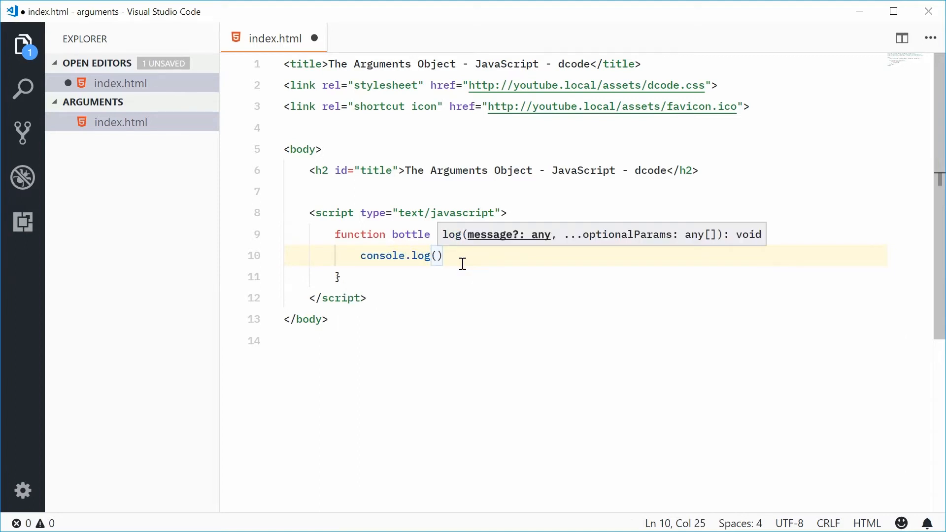
pyautogui.write('arguments')
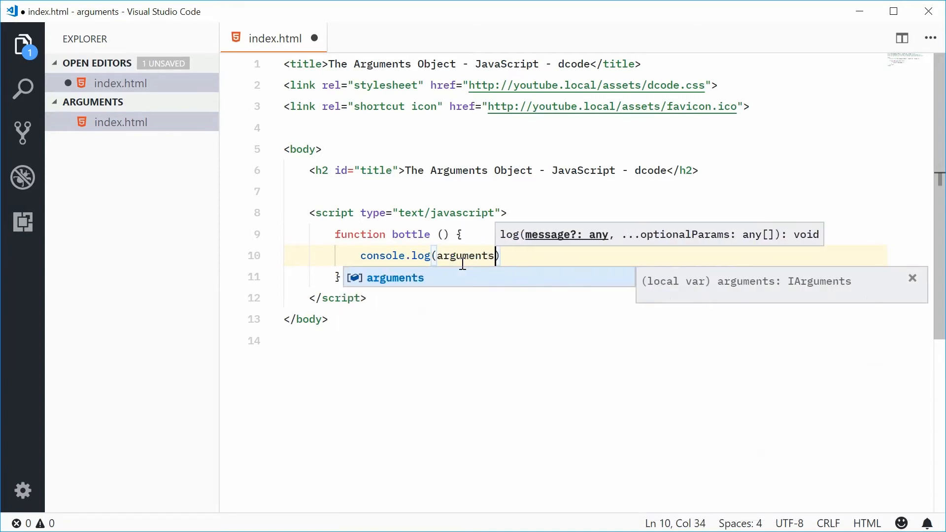
pyautogui.write('[')
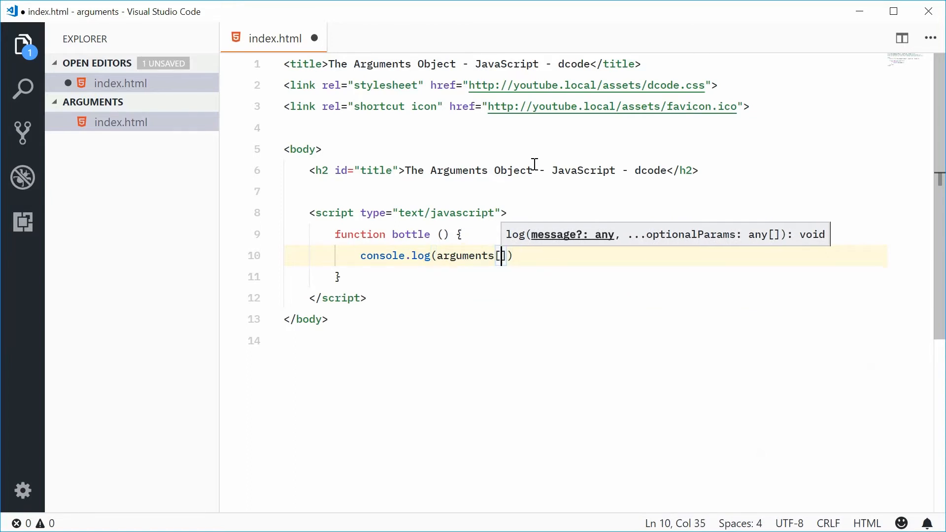
pyautogui.write('0];')
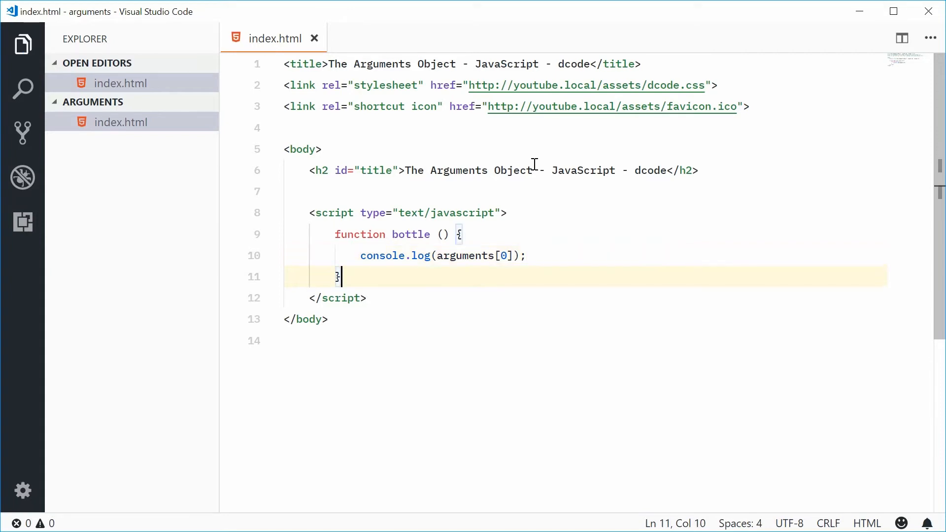
# Add the call bottle("dom"); below the function and highlight the word arguments
pyautogui.press('Enter')
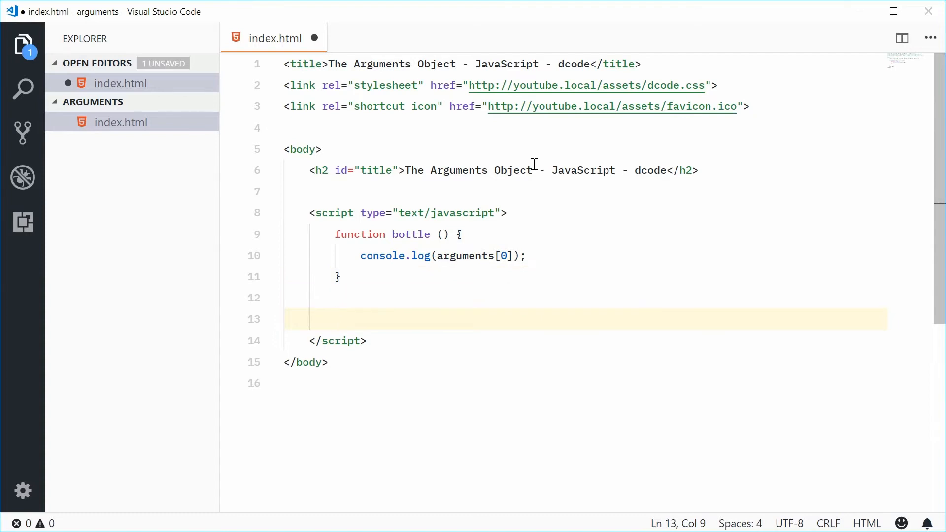
pyautogui.write('bottle("')
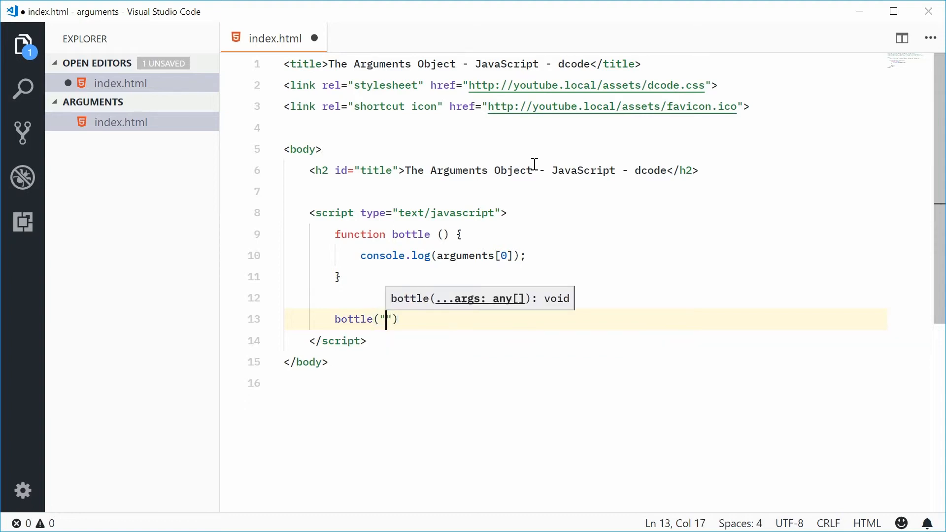
pyautogui.write('dom')
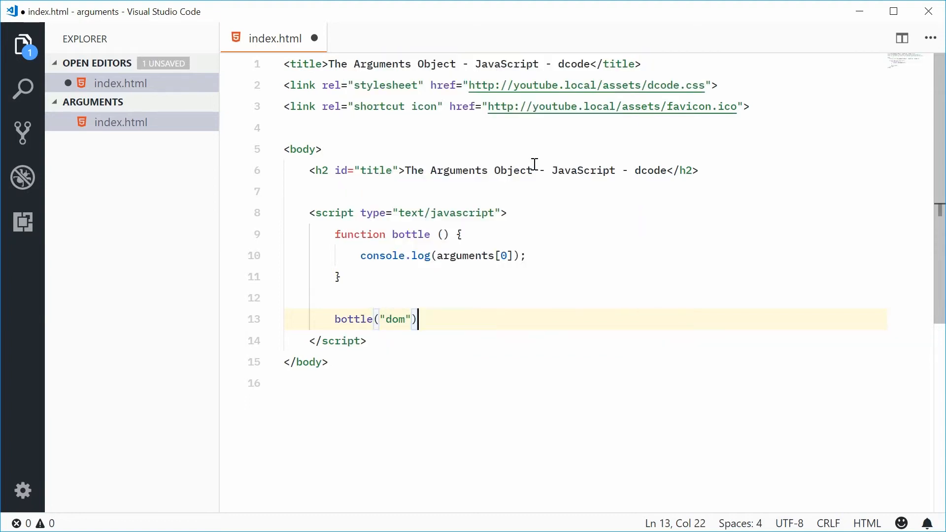
pyautogui.write(';')
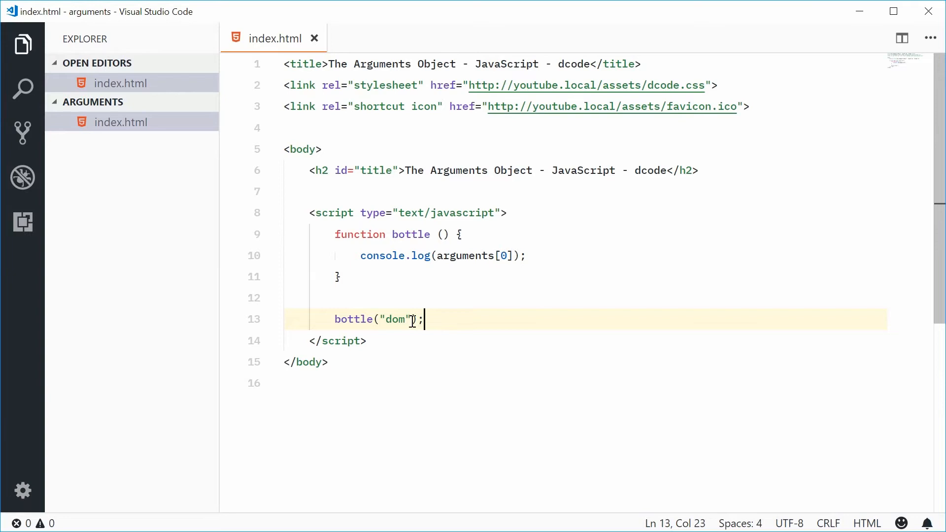
pyautogui.doubleClick(466, 255)
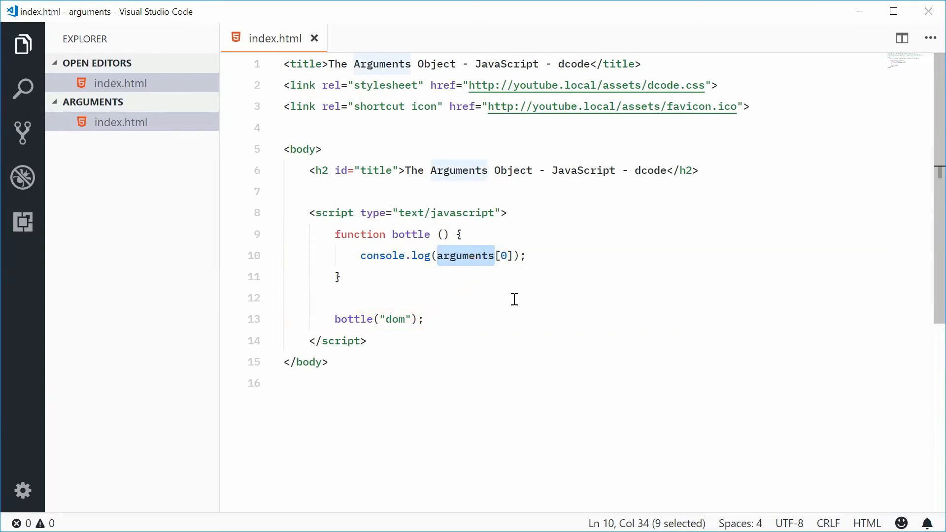
pyautogui.moveTo(474, 255)
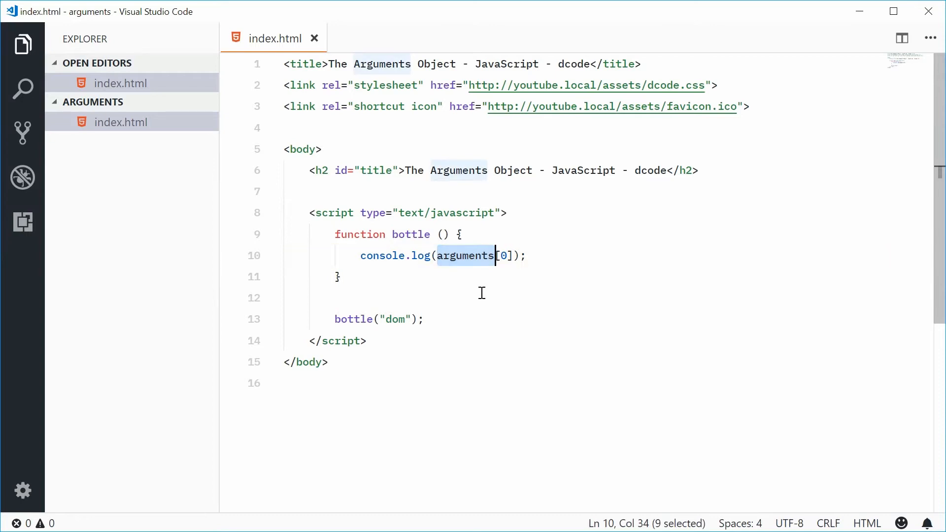
pyautogui.moveTo(508, 268)
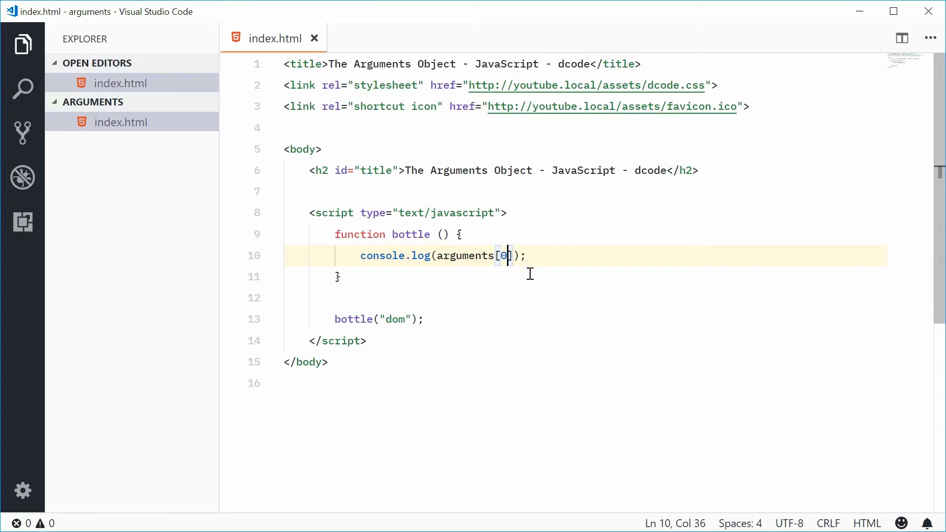
# Change the log to arguments[1], pass "dom", 6 in the call, and highlight arguments
pyautogui.press('Backspace')
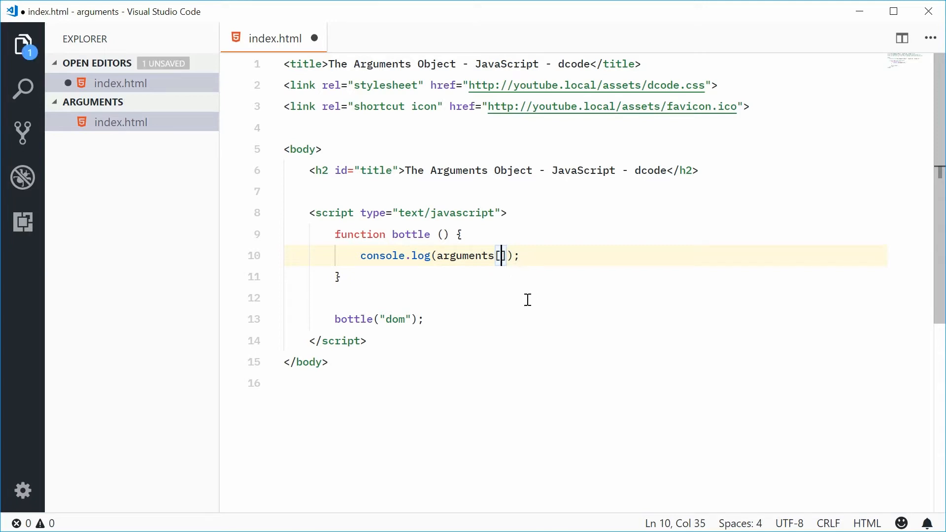
pyautogui.write('1')
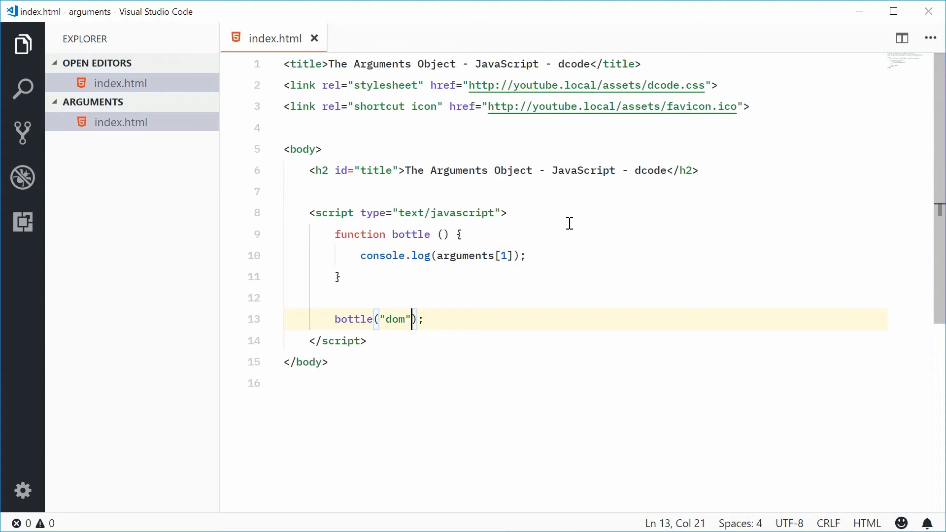
pyautogui.write(', 6')
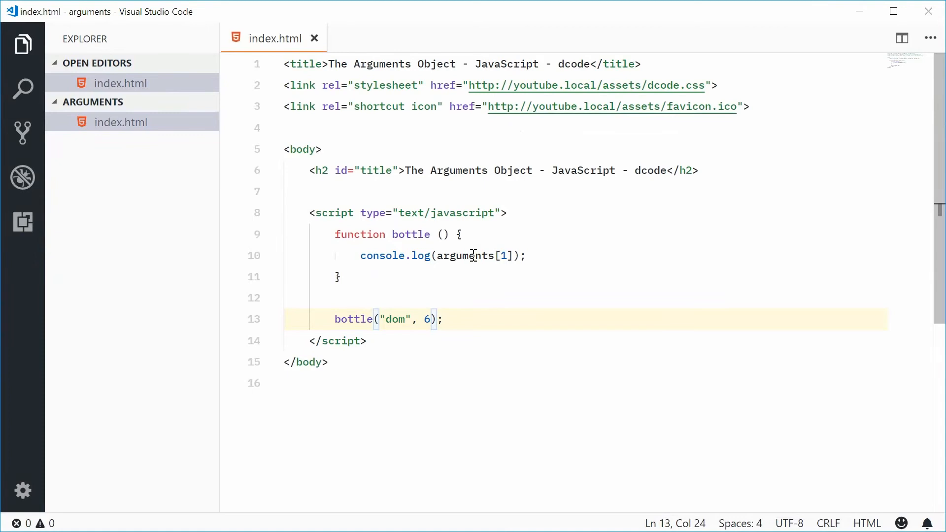
pyautogui.doubleClick(465, 255)
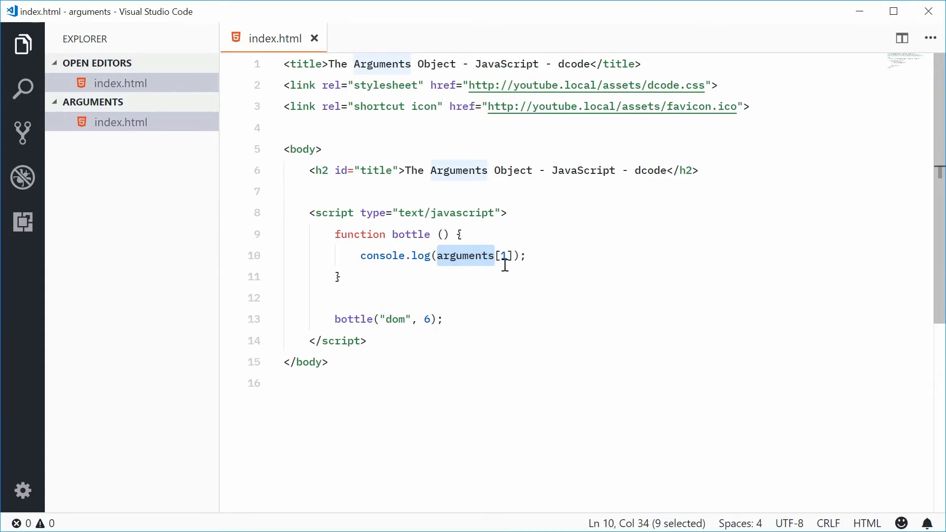
pyautogui.moveTo(415, 255)
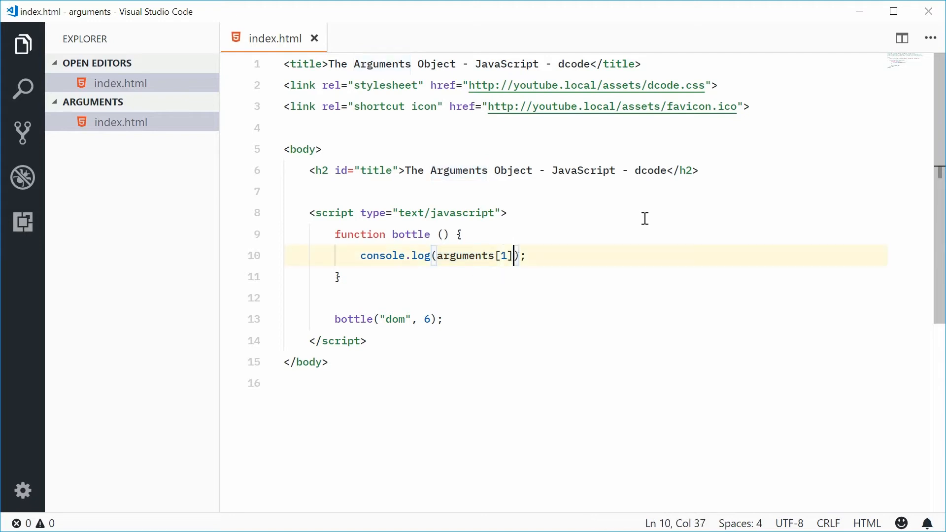
# Replace arguments[1] with arguments.length in bottle's console.log
pyautogui.press('Backspace')
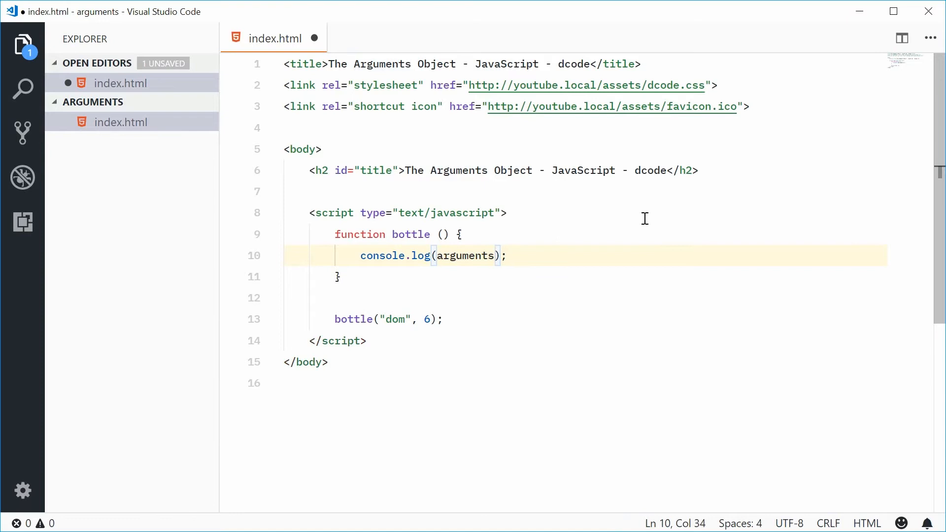
pyautogui.write('.leg')
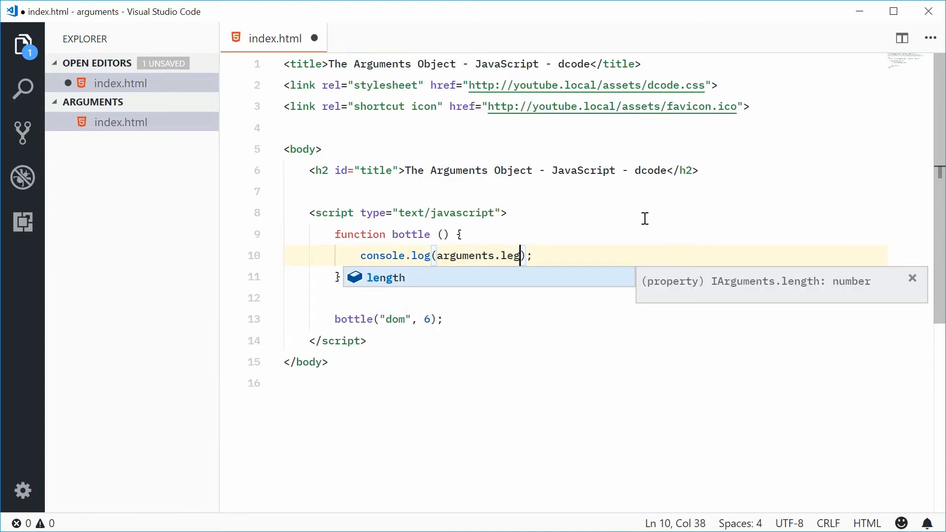
pyautogui.press('Tab')
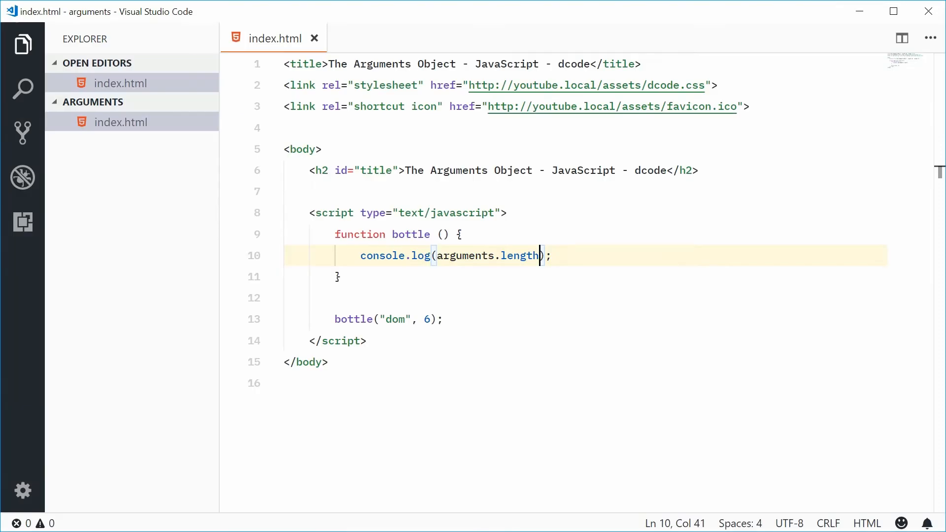
pyautogui.doubleClick(394, 319)
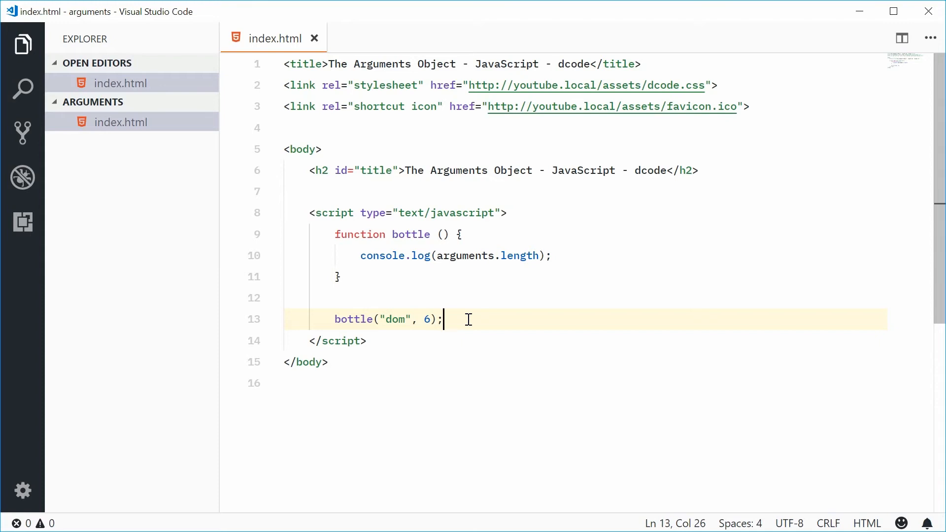
pyautogui.click(550, 255)
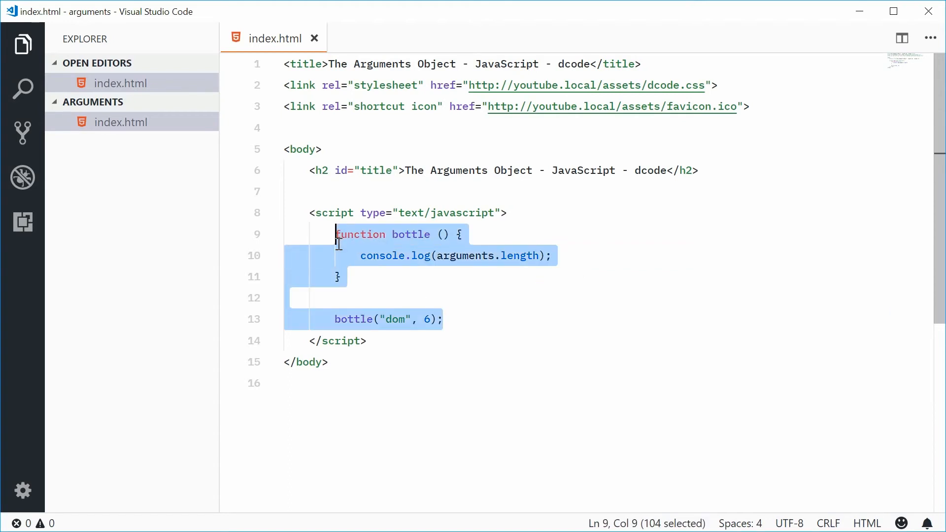
pyautogui.moveTo(492, 242)
pyautogui.write('f')
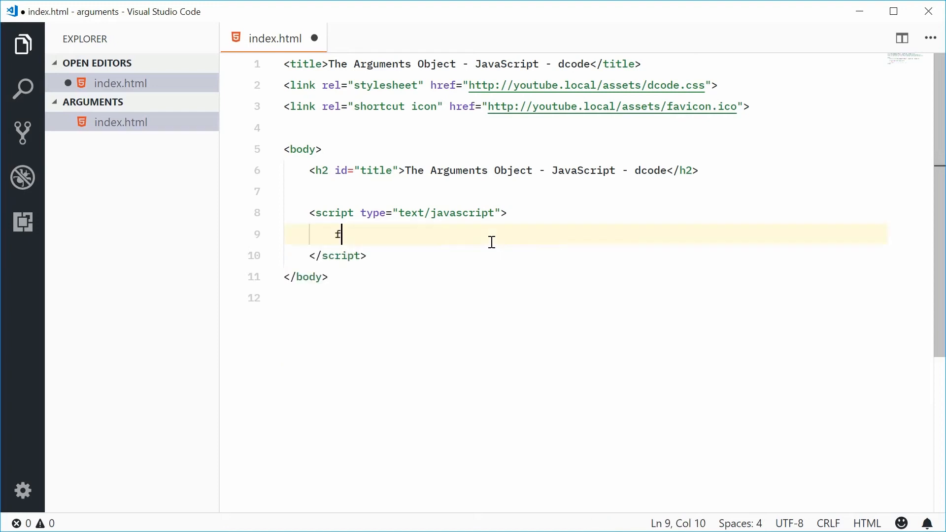
# Begin function sum() with var sum = 0; as its first line
pyautogui.write('unction su')
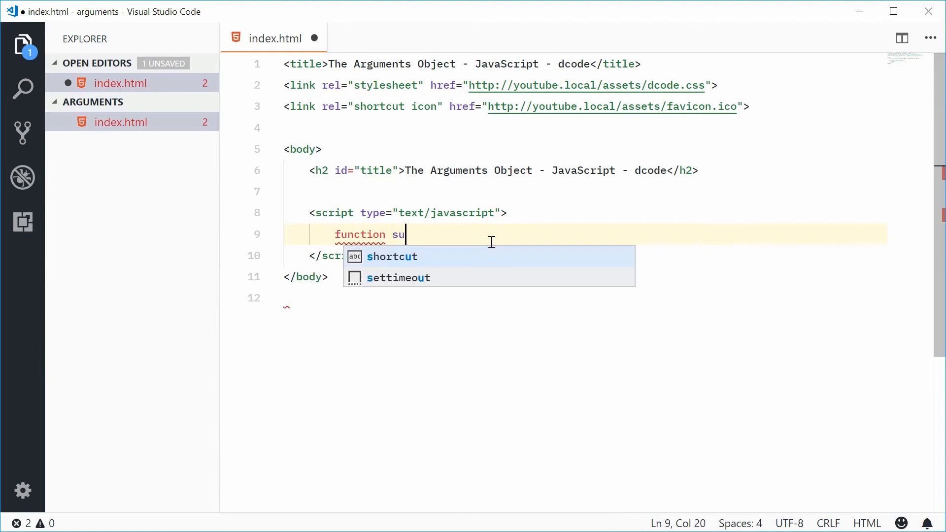
pyautogui.write('m ()')
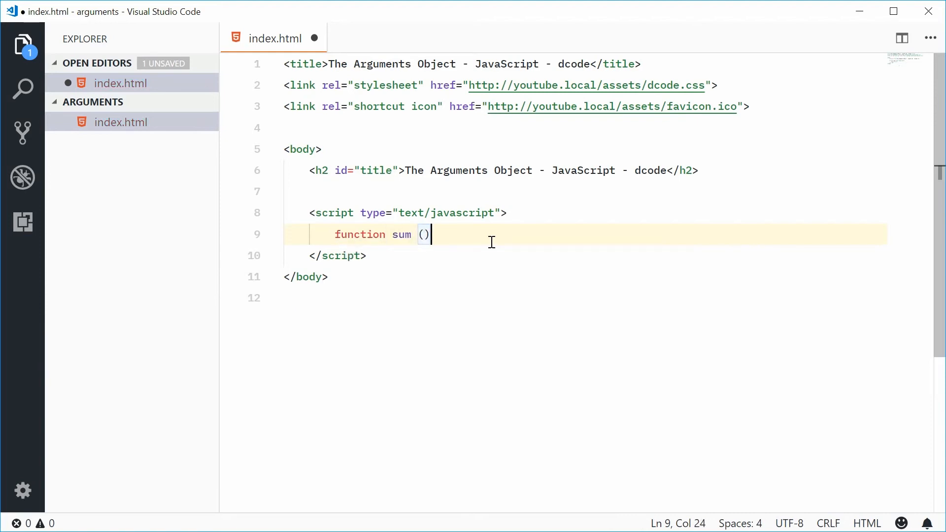
pyautogui.write('{')
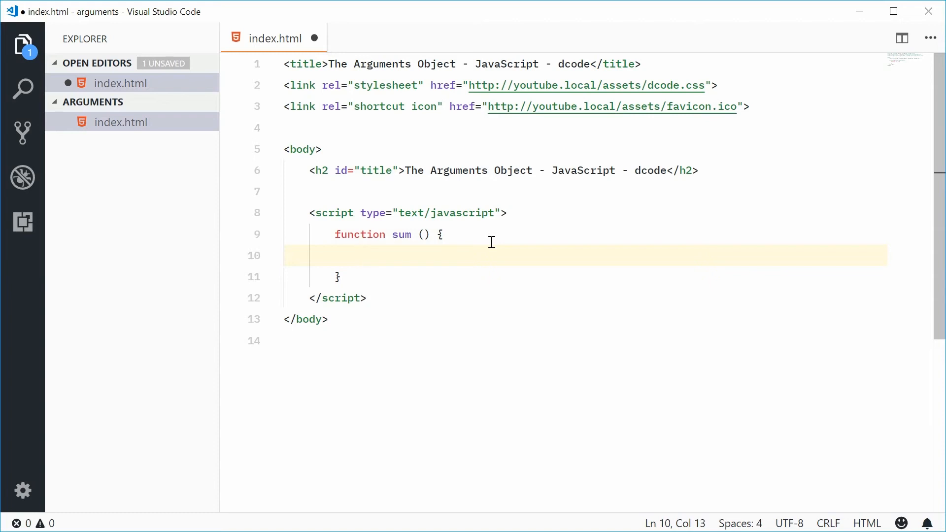
pyautogui.write('var')
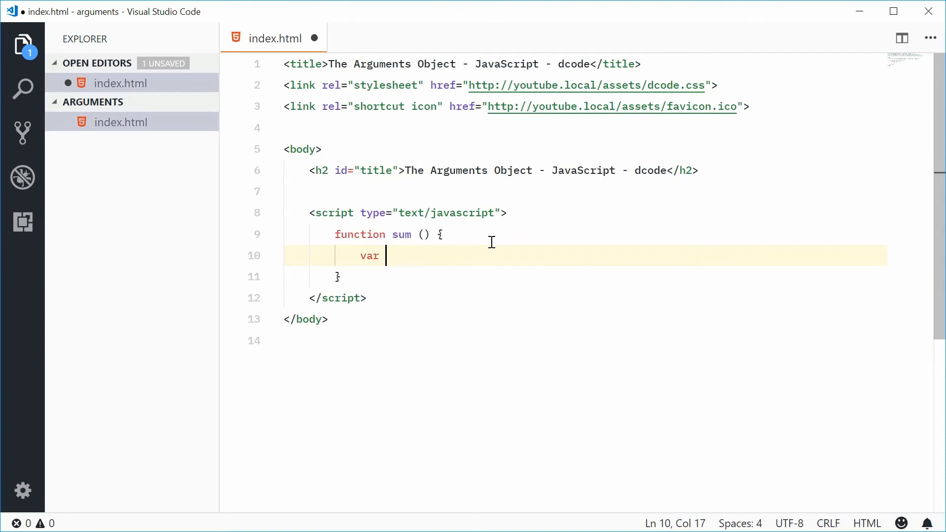
pyautogui.write('sum =')
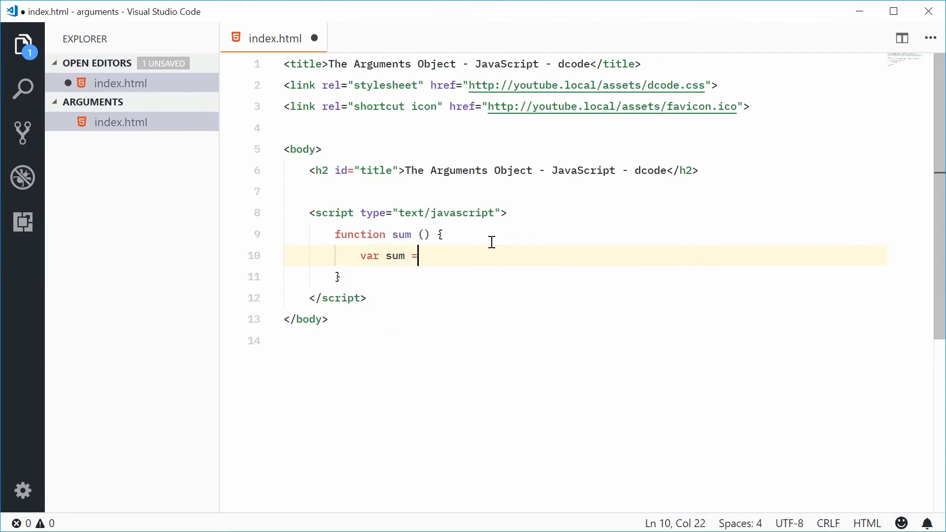
pyautogui.write('0;')
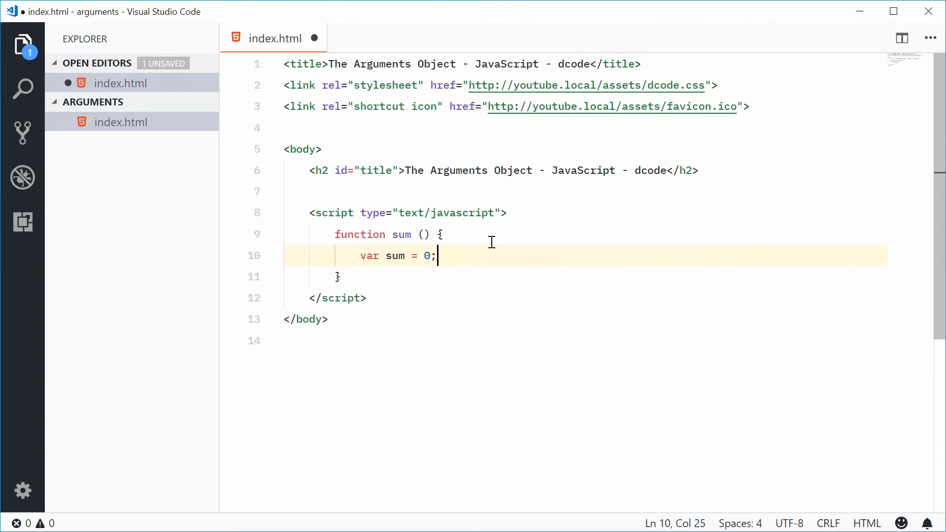
pyautogui.press('Enter')
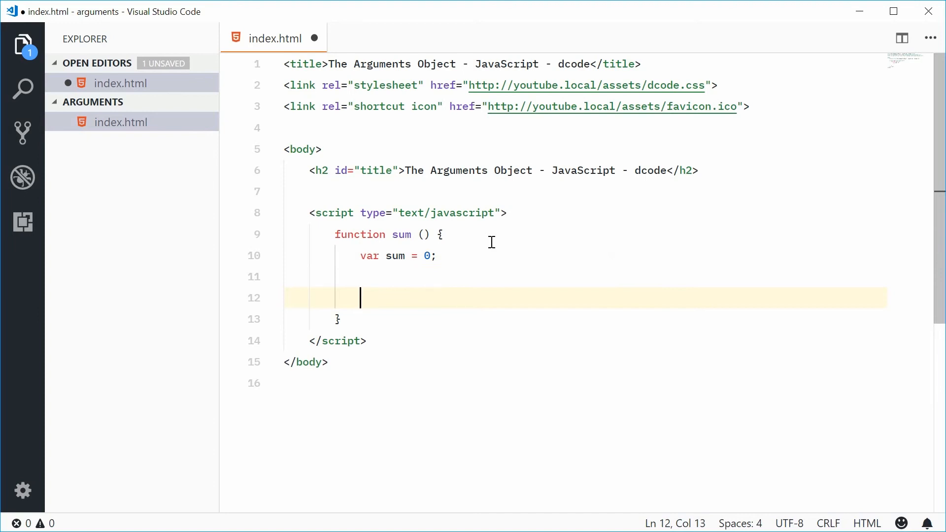
# Add a for loop over arguments.length doing sum += arguments[i]
pyautogui.write('for (')
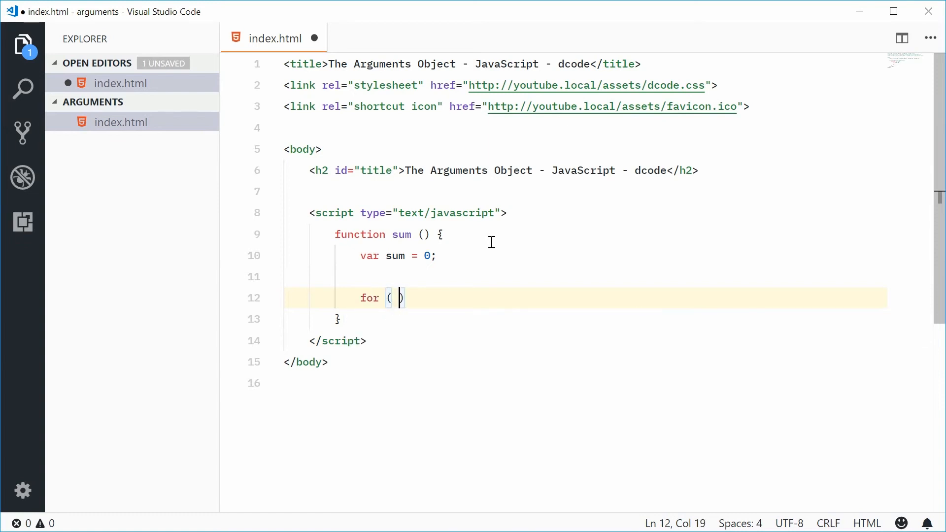
pyautogui.write('var i')
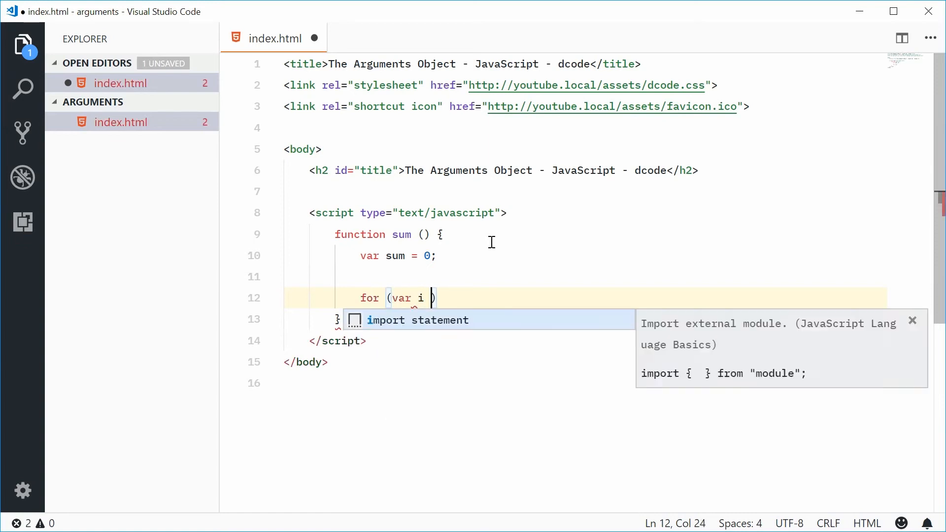
pyautogui.write('= 0; i <')
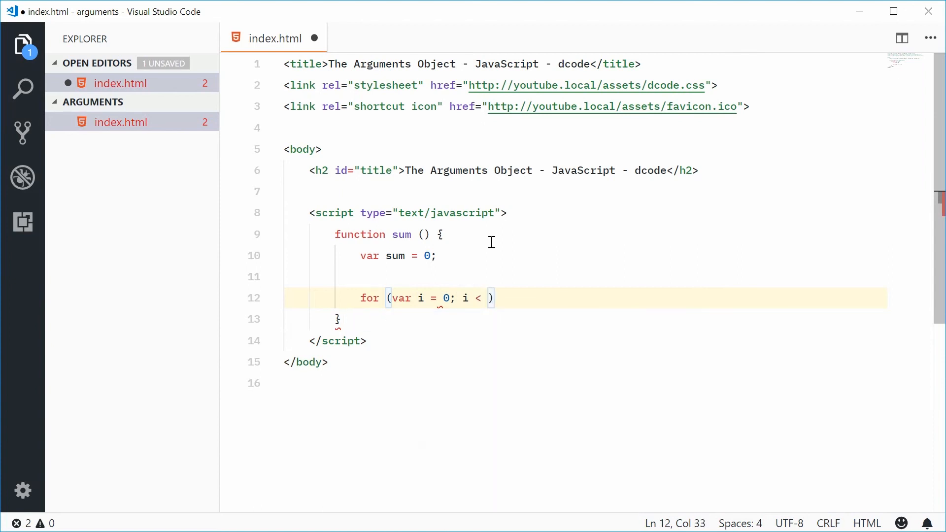
pyautogui.write('arguments.length; i++')
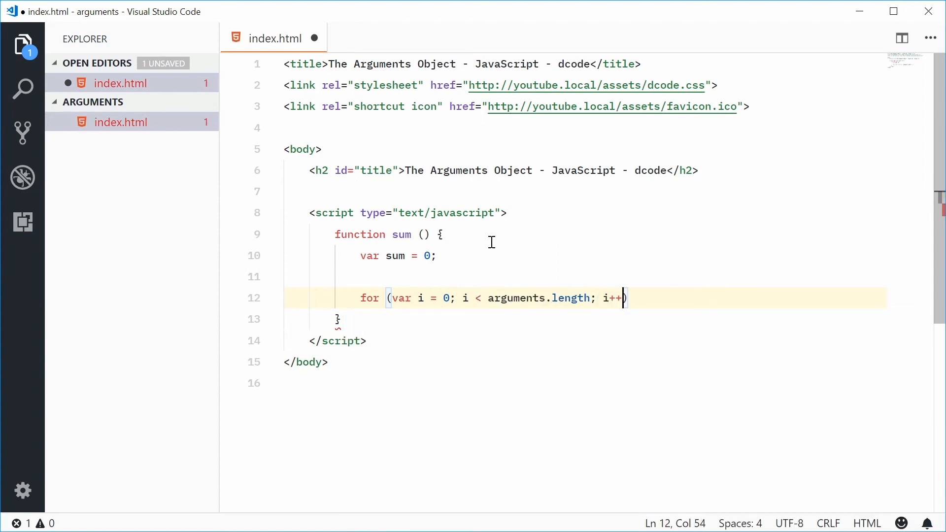
pyautogui.write('{')
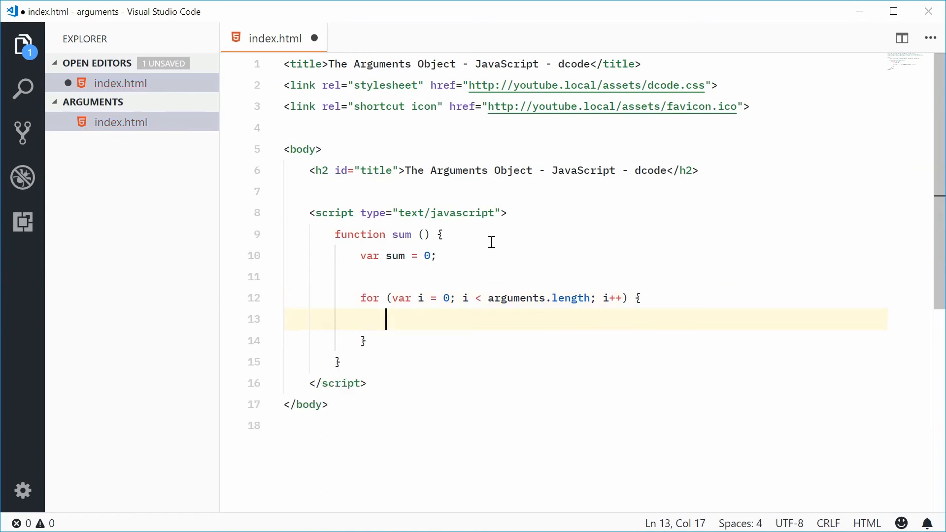
pyautogui.write('sum')
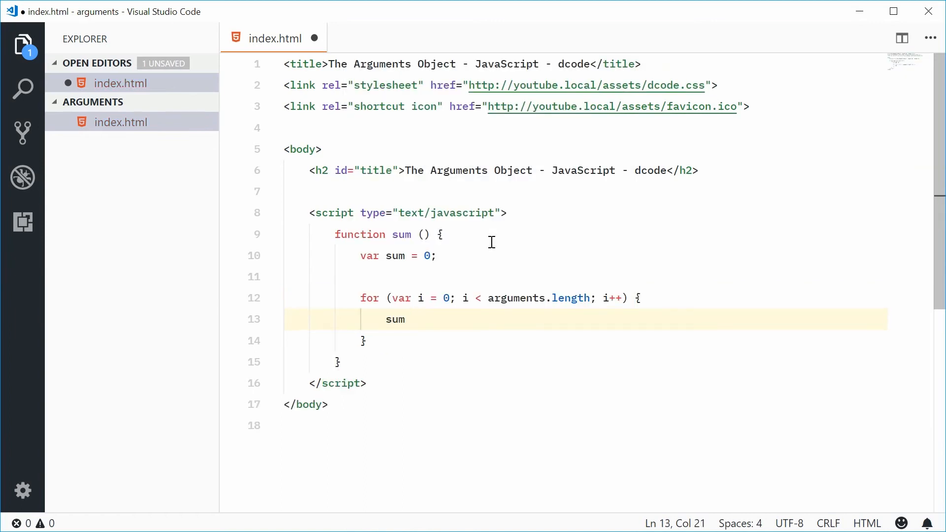
pyautogui.write('+=')
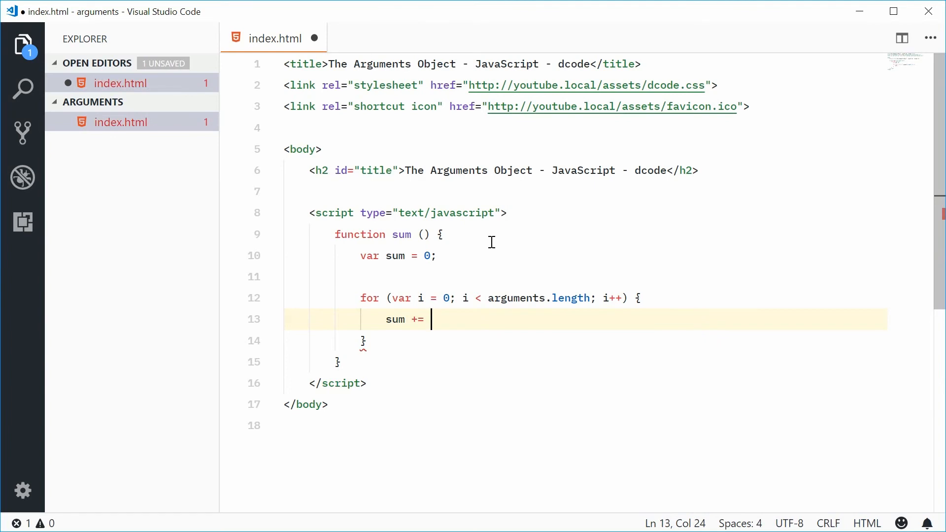
pyautogui.write('arguments[i];')
pyautogui.write('return sum;')
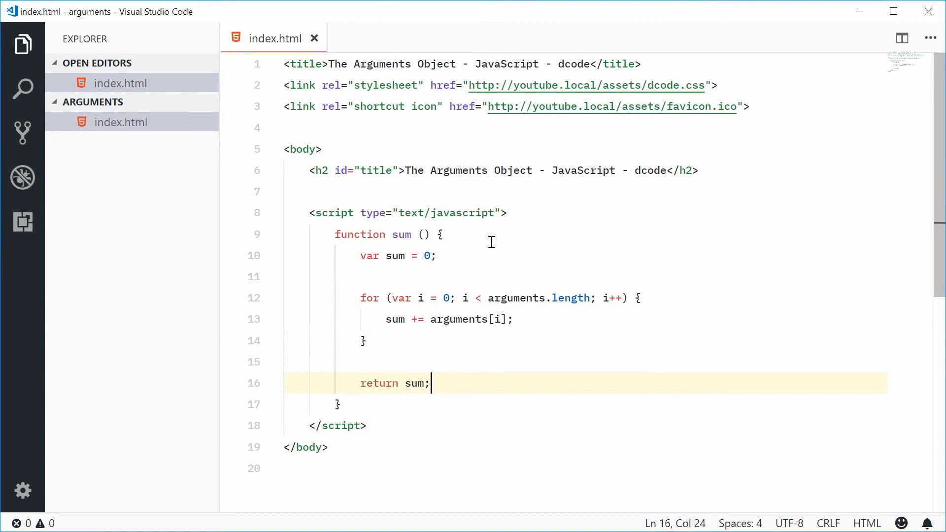
# Store sum(10, 20, 4) in var total, then log total with console.log
pyautogui.press('enter')
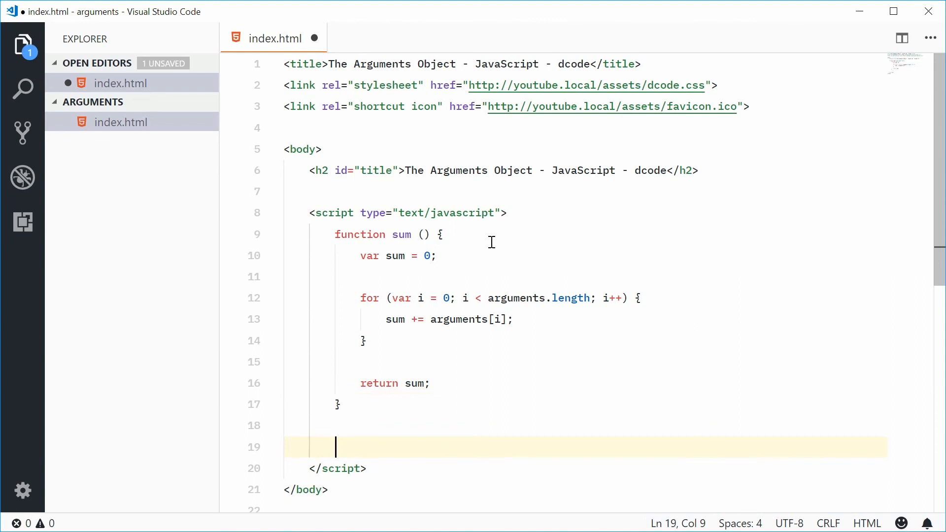
pyautogui.write('var total')
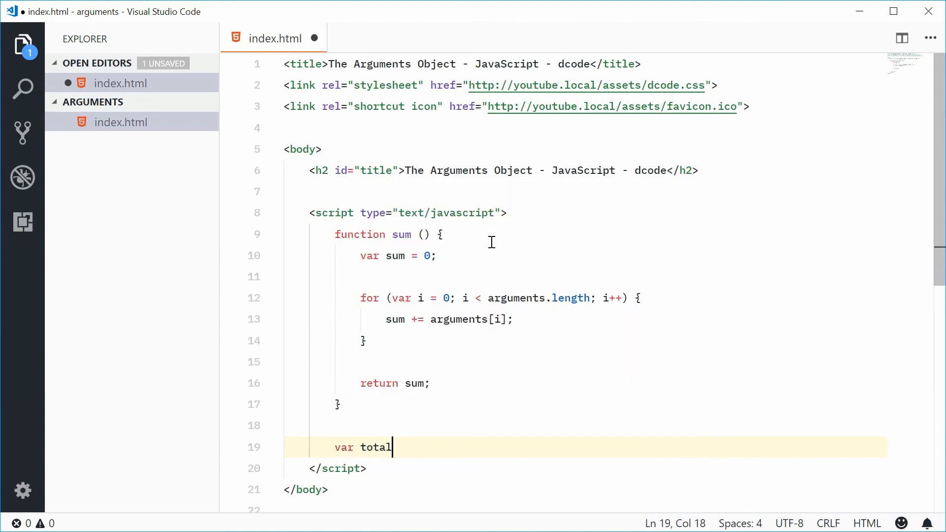
pyautogui.write('=')
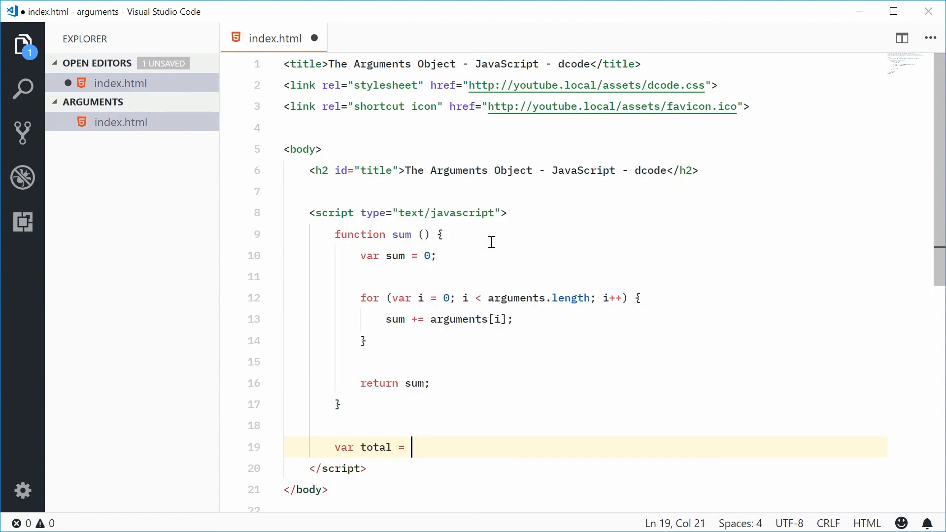
pyautogui.write('sum(')
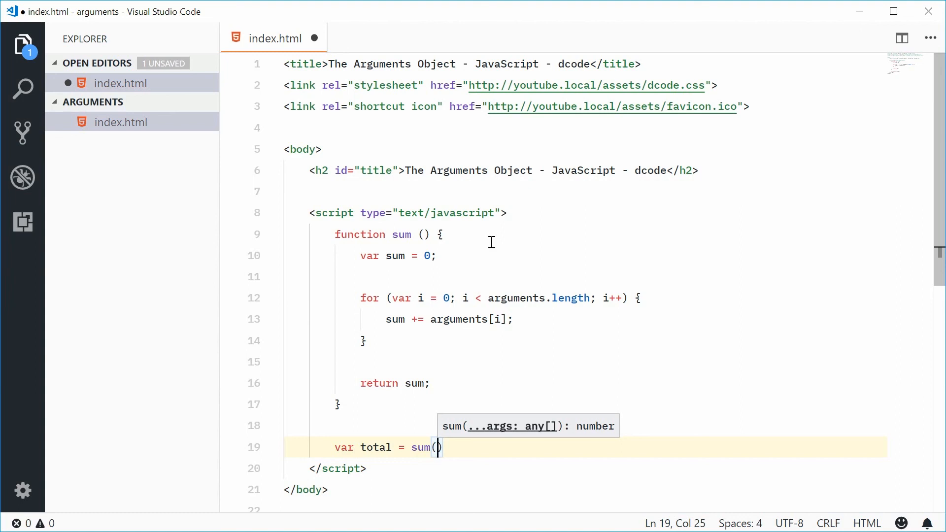
pyautogui.write('10, 20, 4')
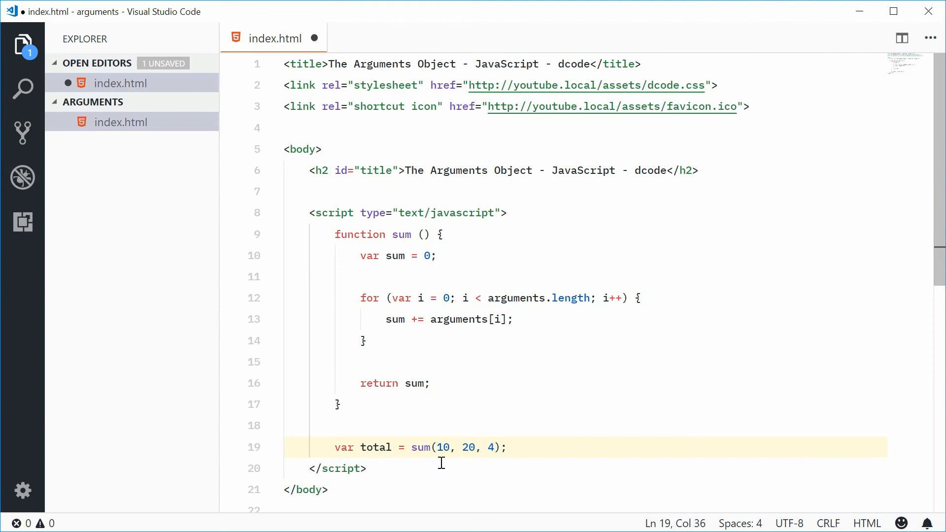
pyautogui.doubleClick(376, 447)
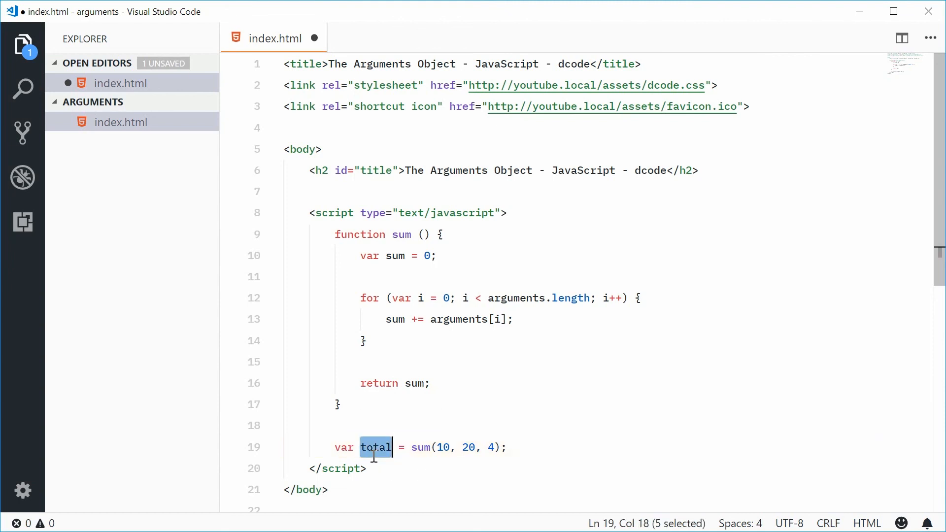
pyautogui.click(508, 447)
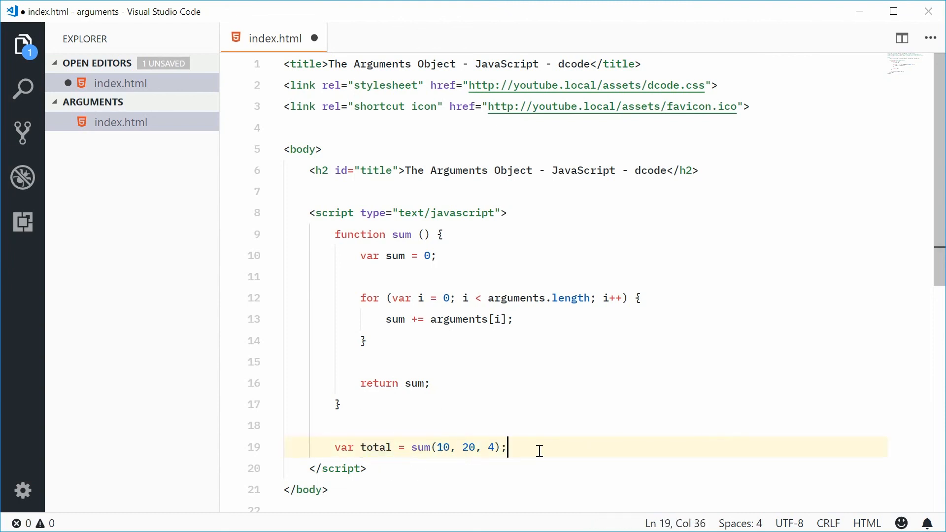
pyautogui.write('console.l')
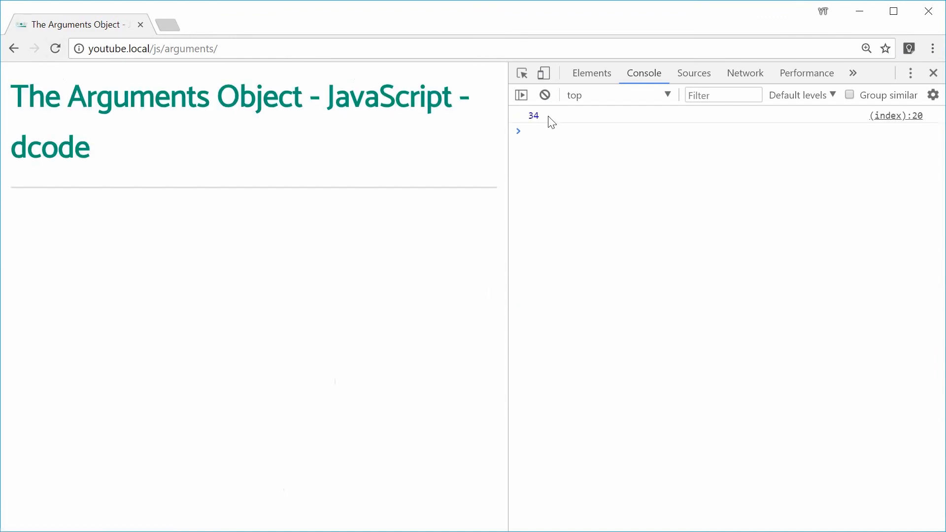
pyautogui.moveTo(367, 253)
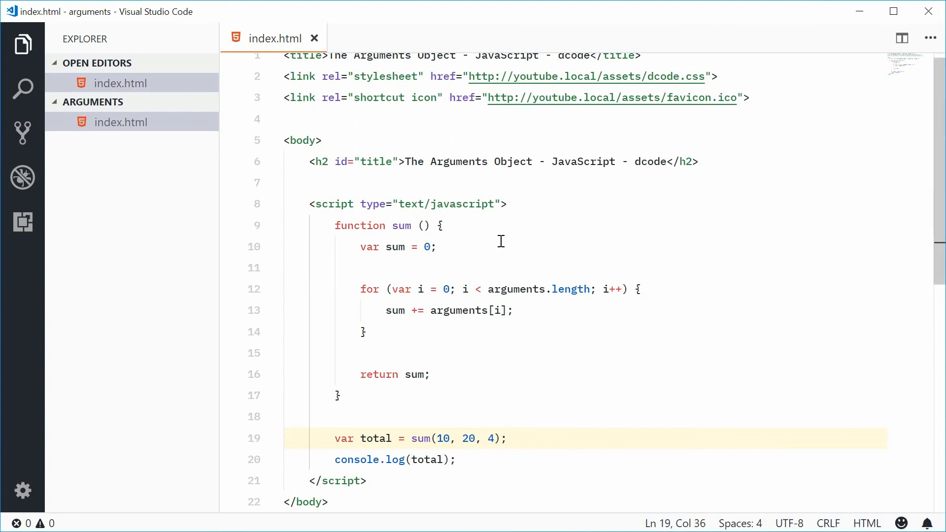
# Highlight the word arguments inside the sum loop in Visual Studio Code
pyautogui.doubleClick(458, 310)
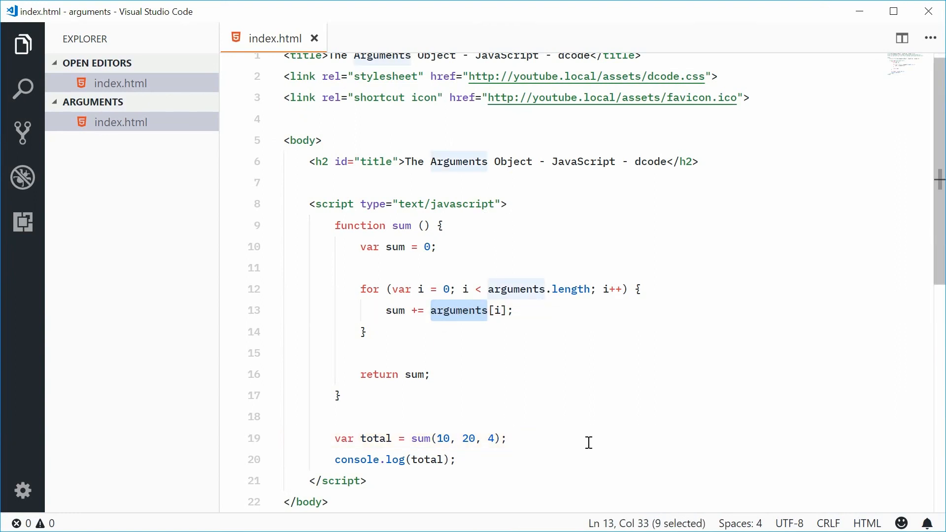